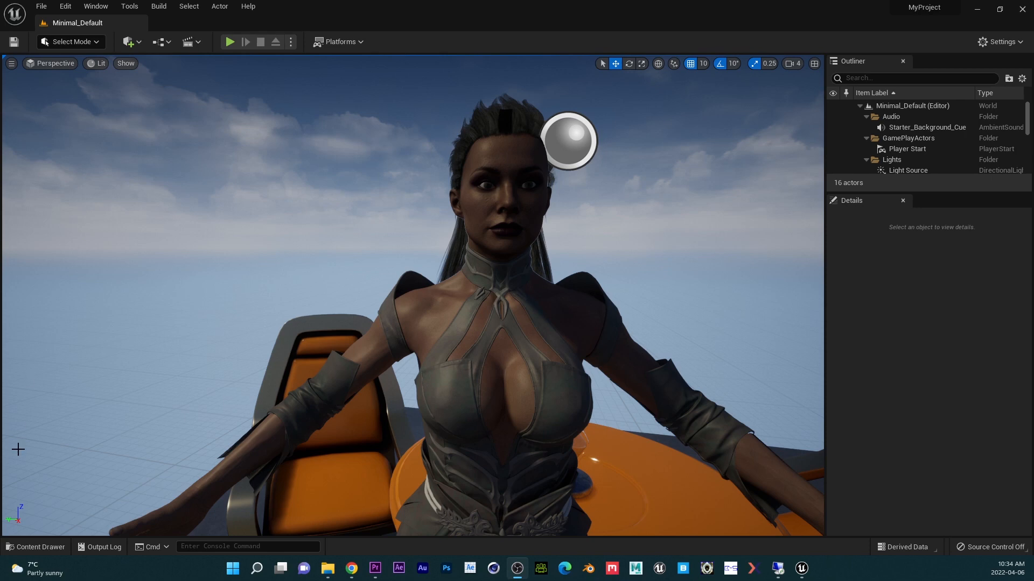
Step: Begin importing the Thanos_In_Titan FBX into the XSEN folder from the Content Drawer
click(36, 547)
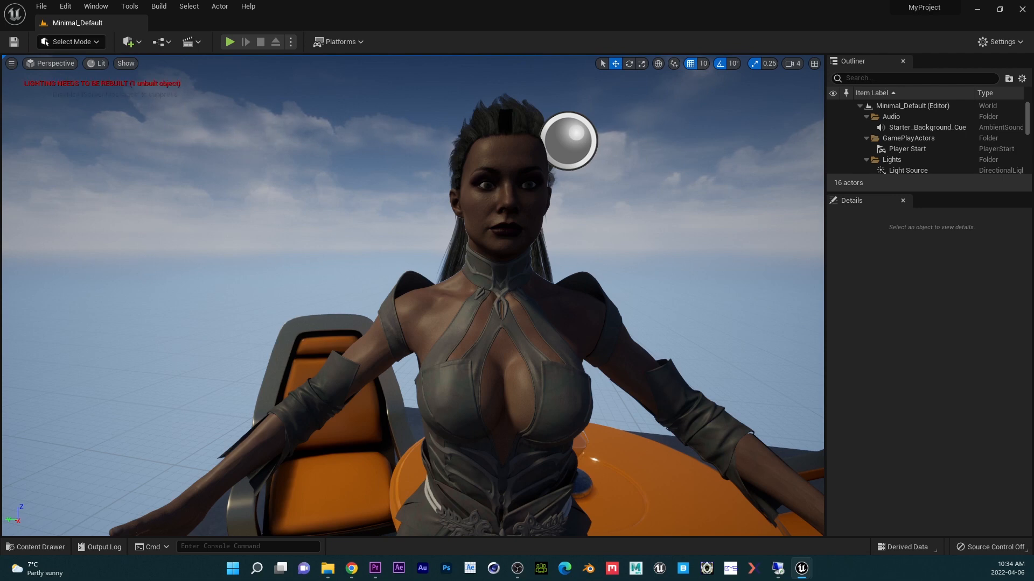
click(35, 547)
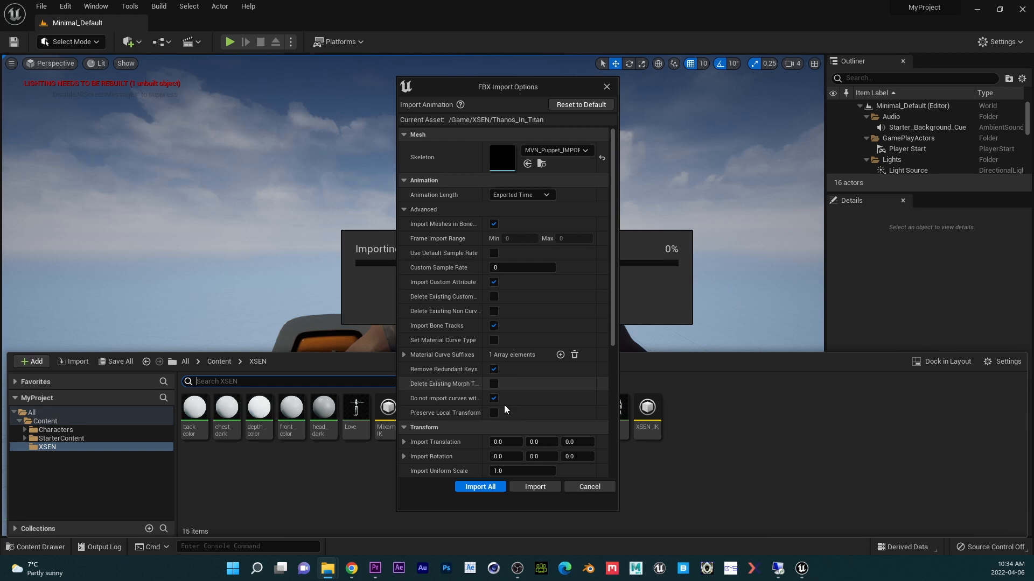
Step: Import All with the shown options, then preview MVN_Puppet_IMPORT_Anim and the Love sequence
click(480, 486)
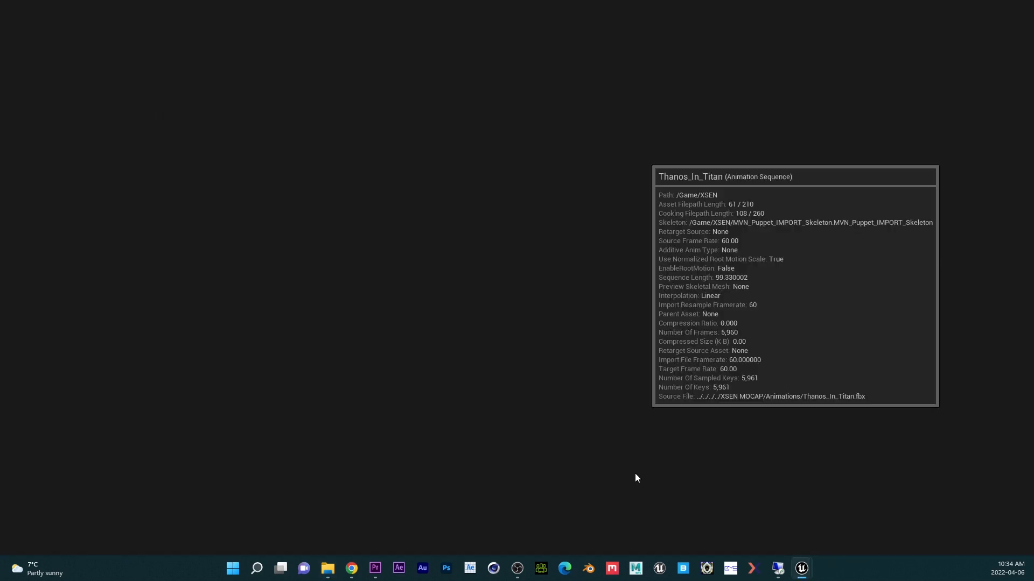
mouse_move(541, 333)
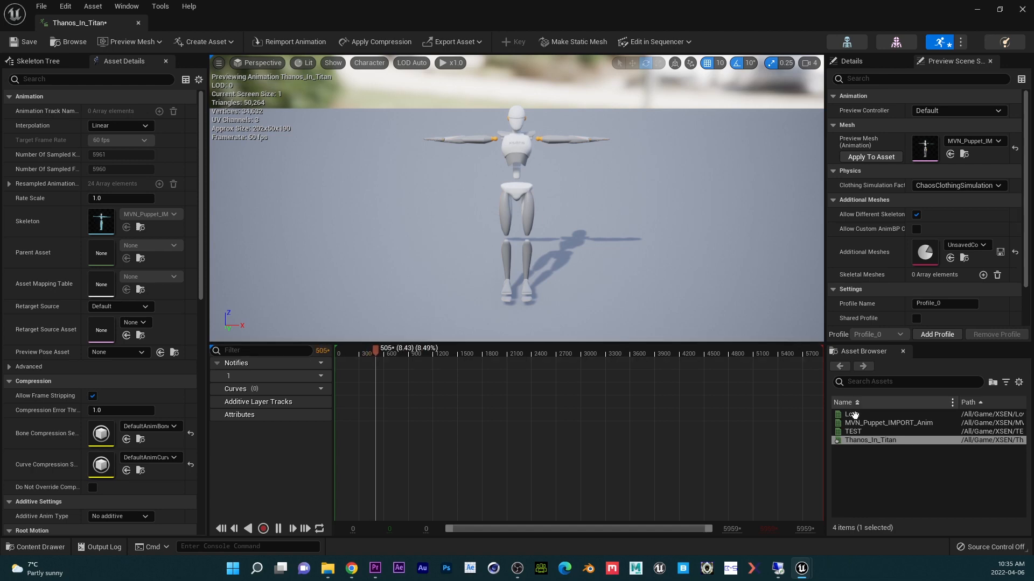
double_click(888, 422)
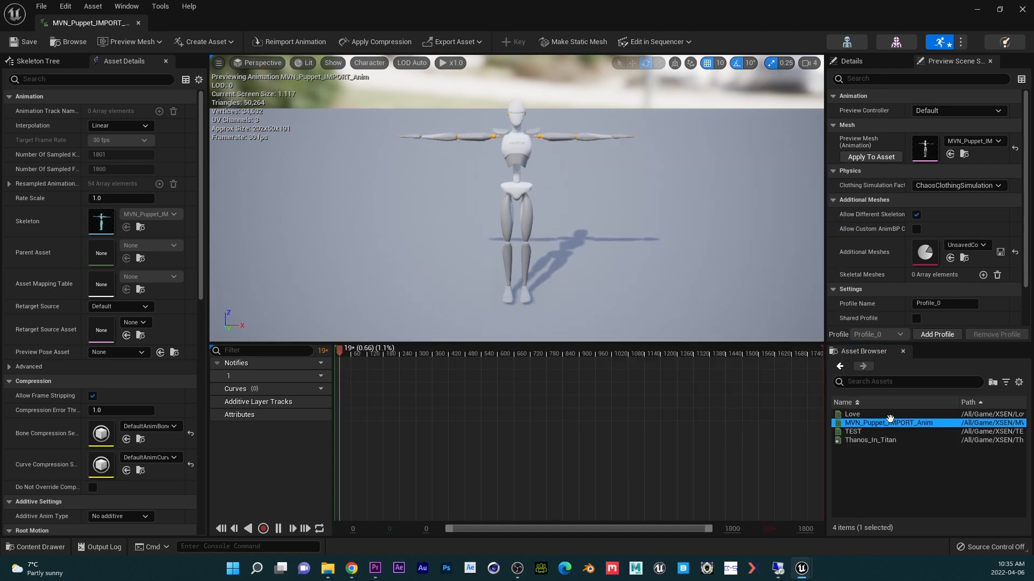
double_click(850, 413)
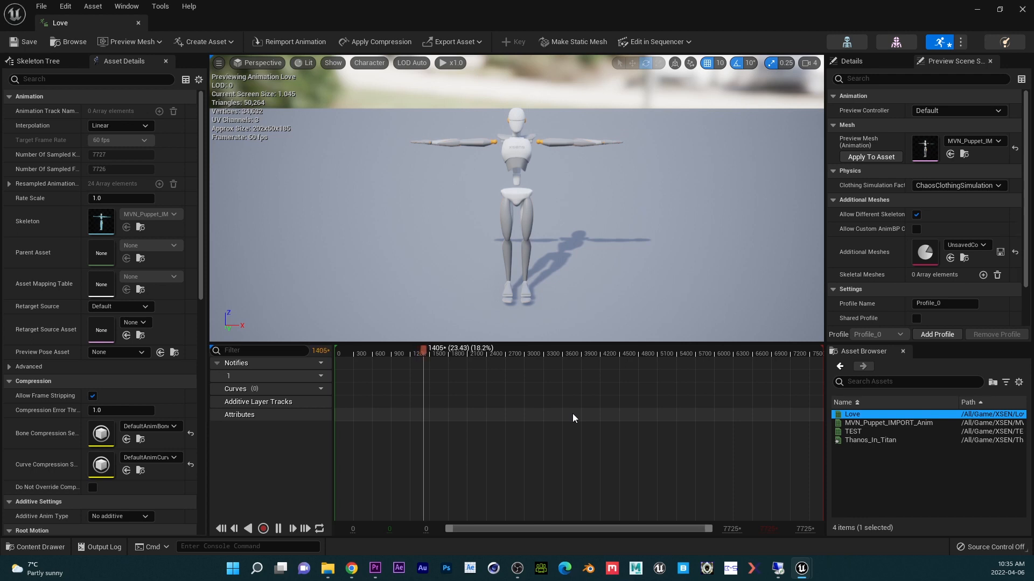
Step: Scrub through the Love animation timeline, then switch the preview to the TEST animation
click(431, 353)
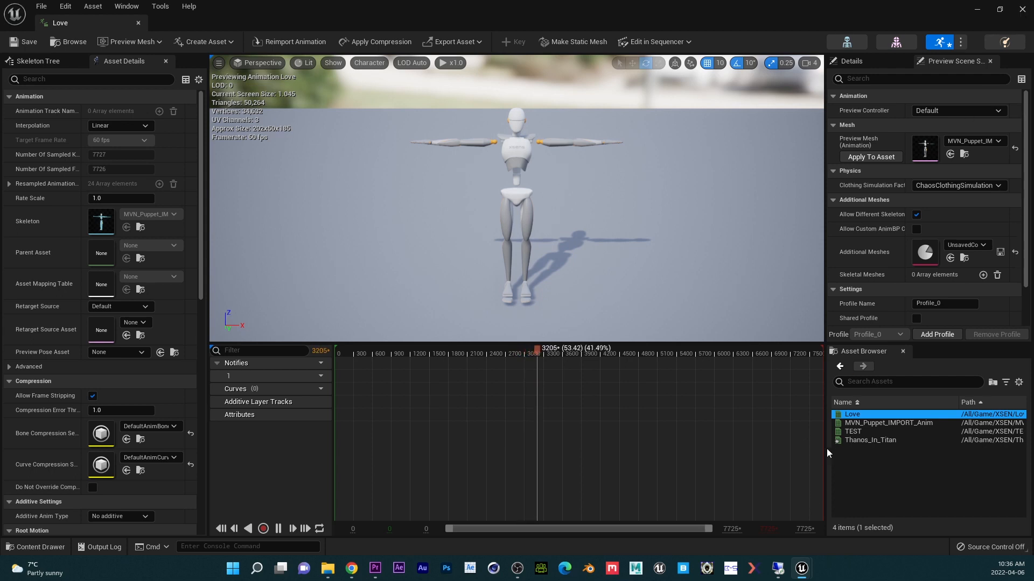
click(853, 431)
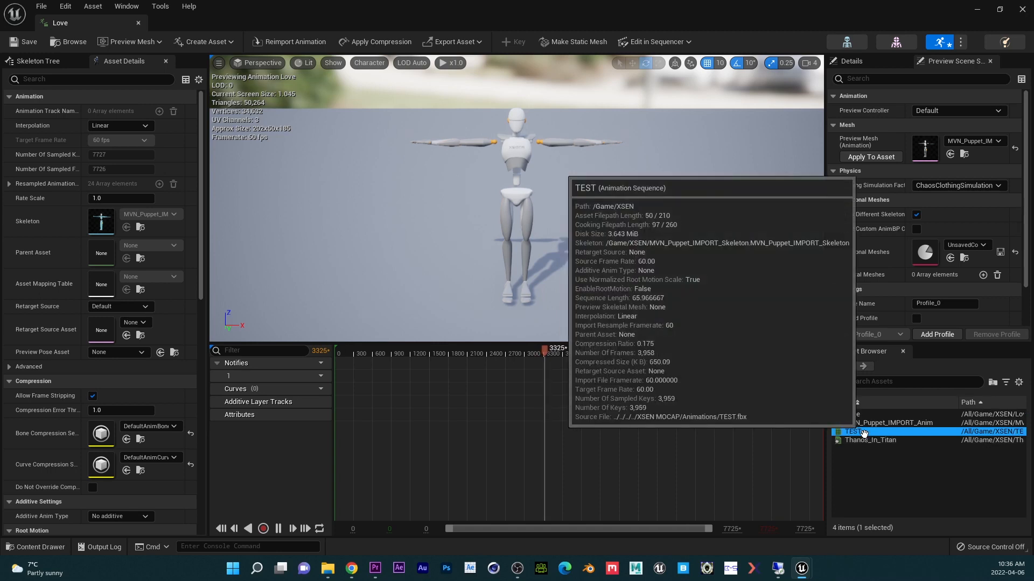
double_click(865, 431)
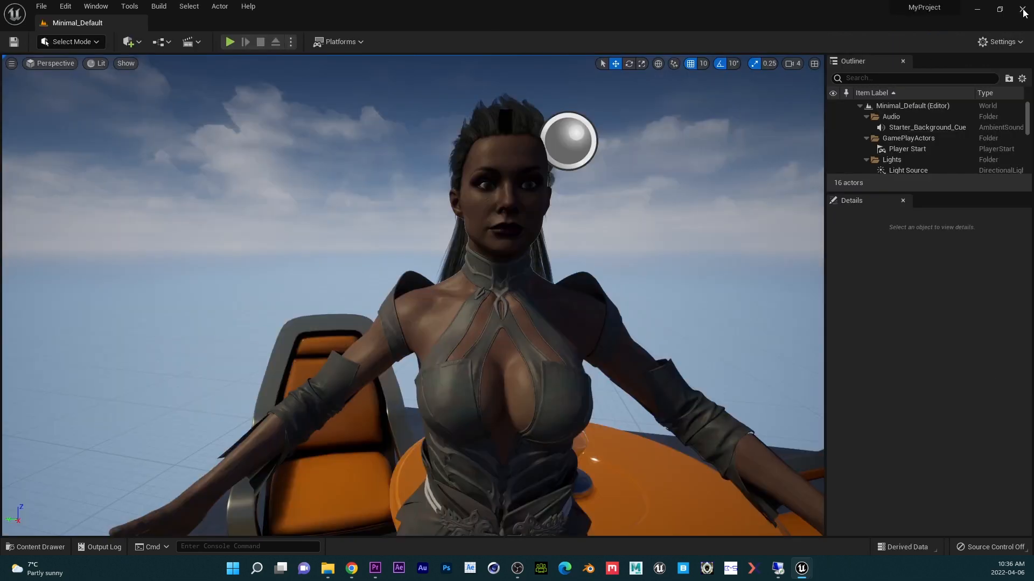
Step: Bring up the XSEN folder and inspect the XSEN_IK rig's retarget bone chains
click(37, 550)
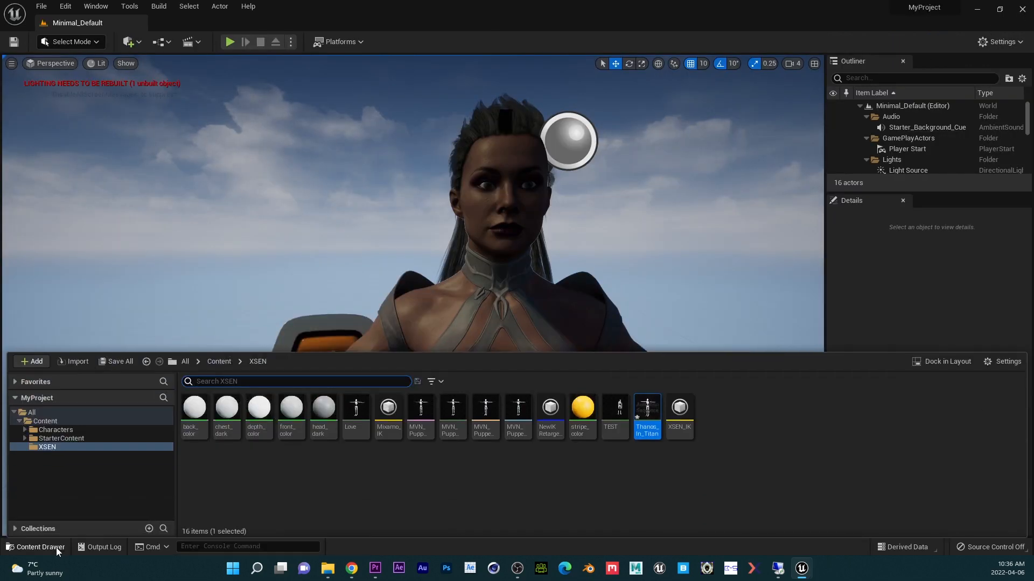
mouse_move(463, 531)
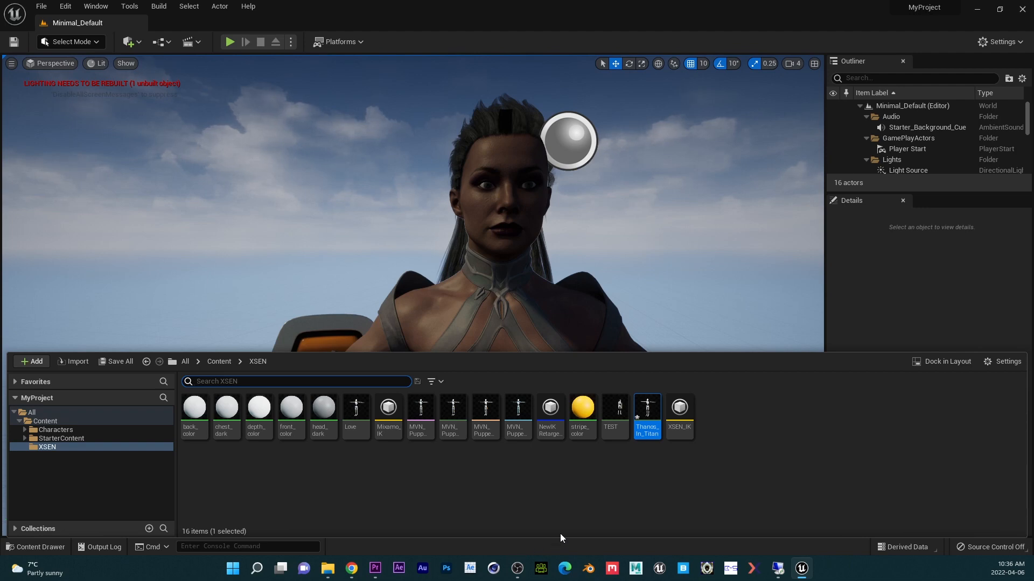
mouse_move(656, 496)
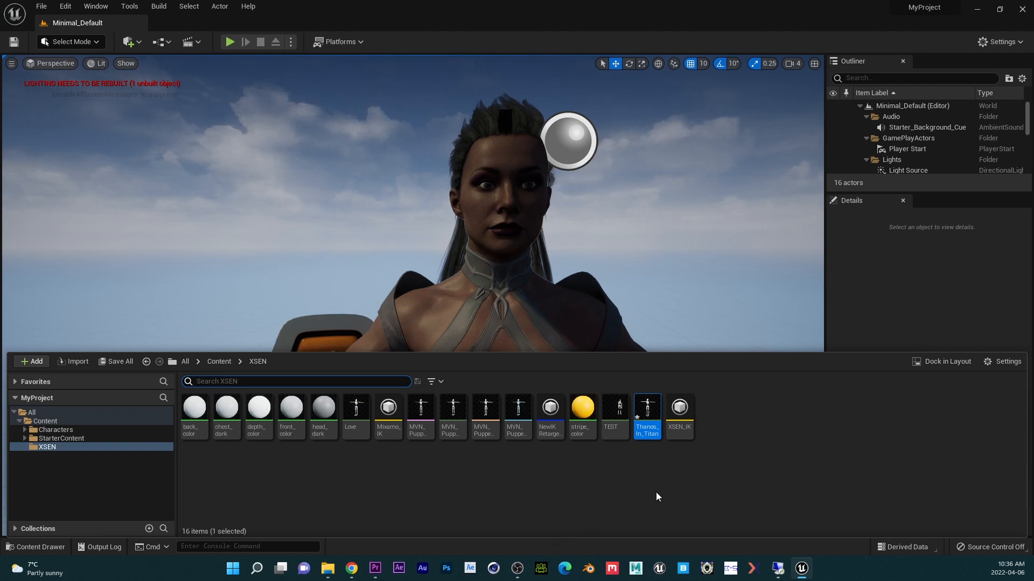
double_click(680, 407)
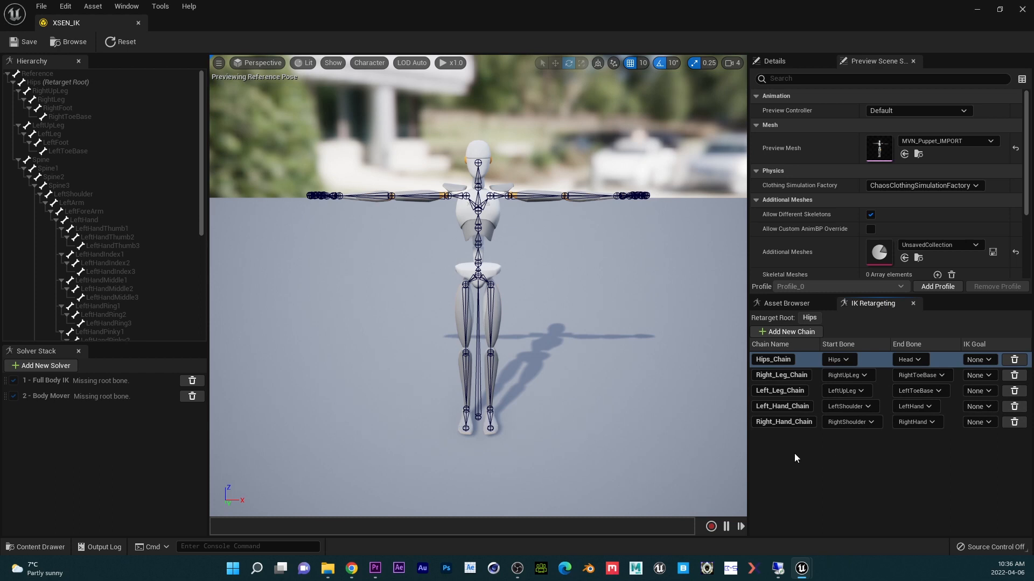
mouse_move(726, 384)
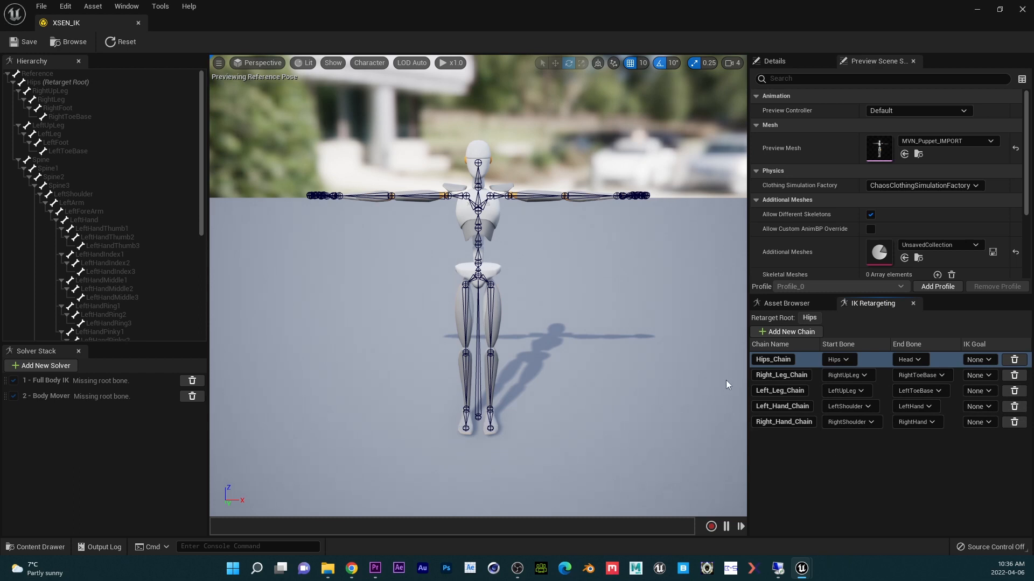
mouse_move(932, 54)
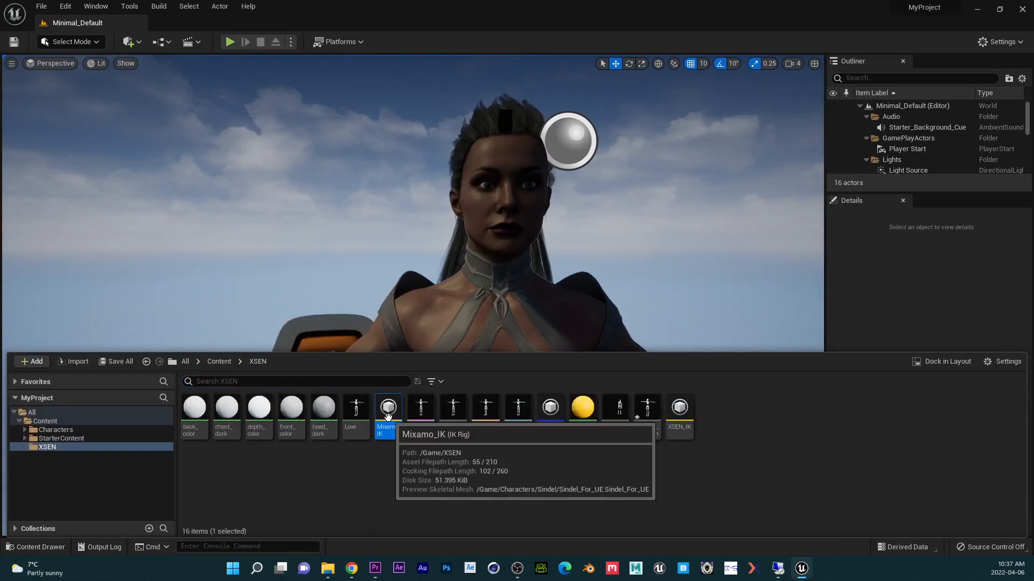
Step: Review the Mixamo_IK rig and set up NewIKRetargeter with Sindel_For_UE previewing TEST
double_click(387, 407)
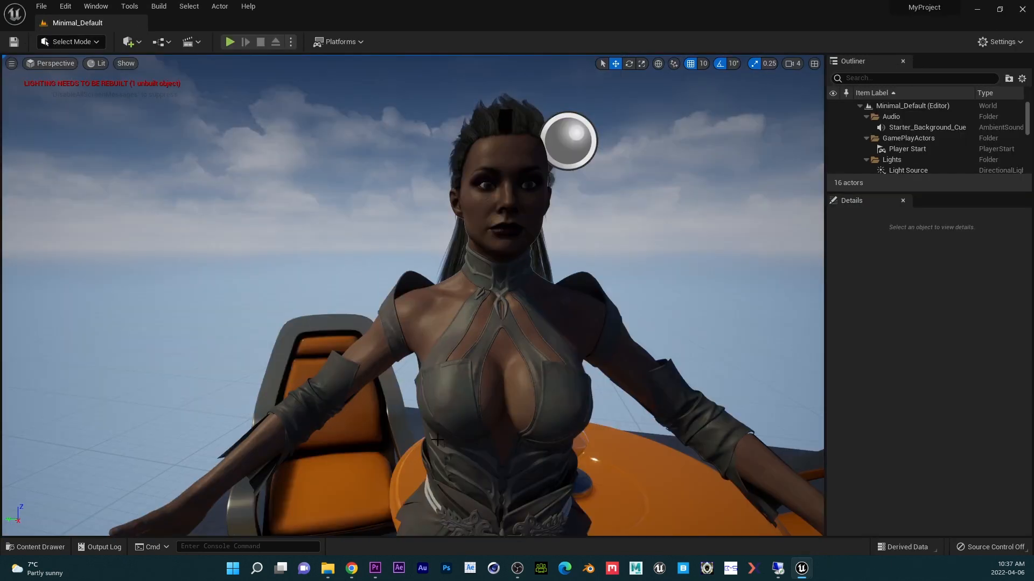
click(35, 551)
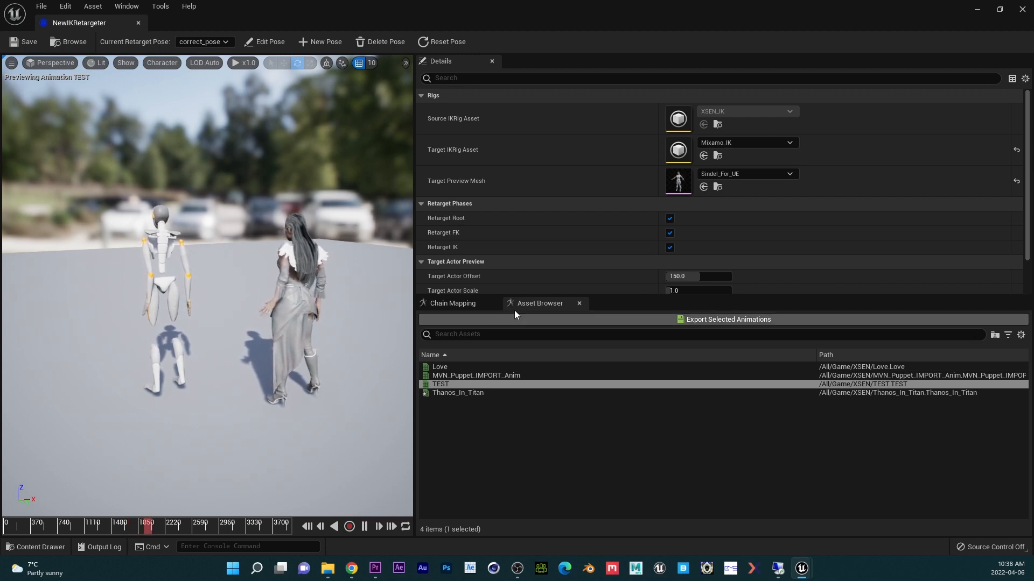
Step: Toggle Retarget Root, FK and IK in Details, ending with all three phases enabled
click(669, 232)
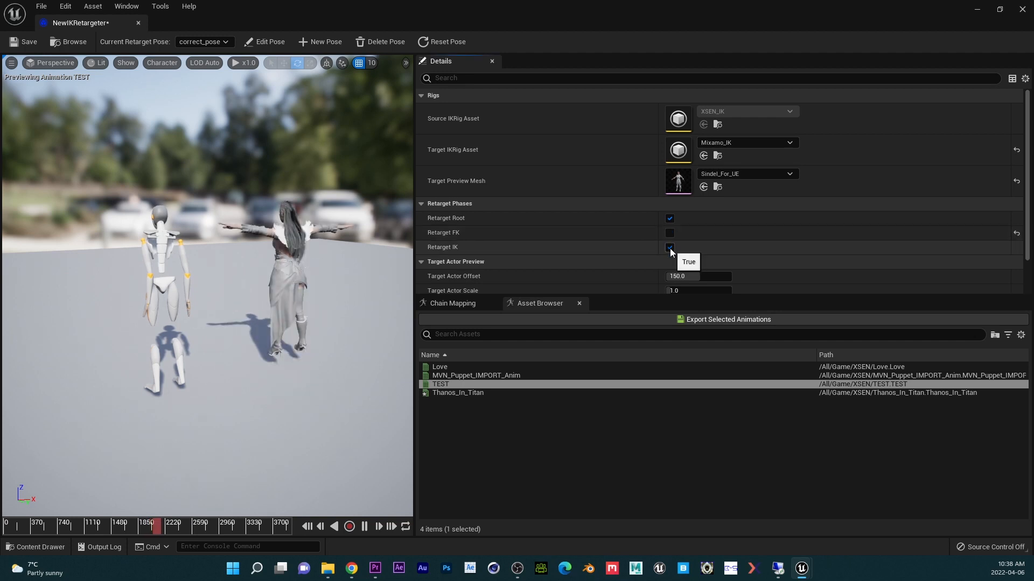
click(669, 219)
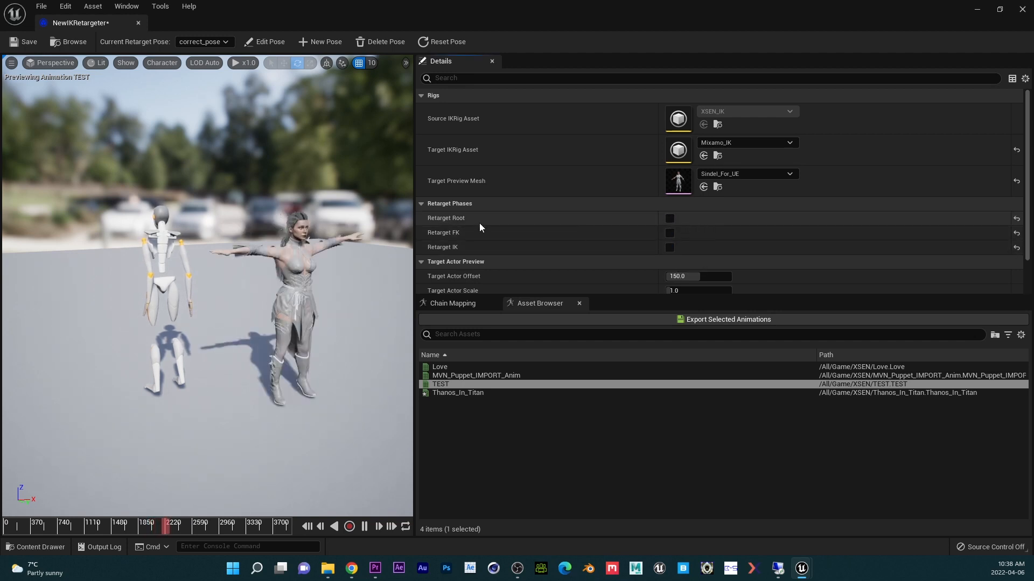
click(668, 219)
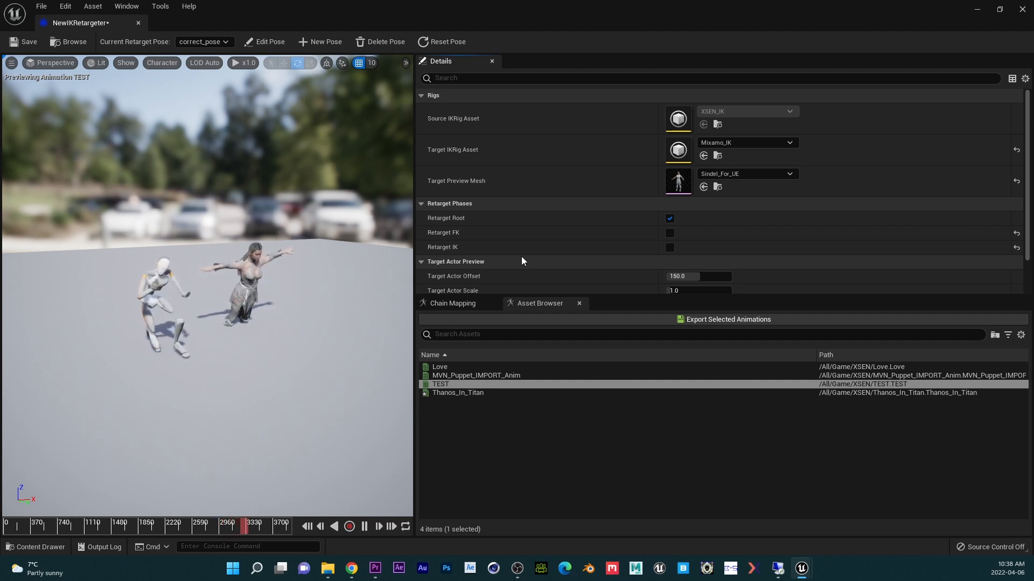
click(668, 248)
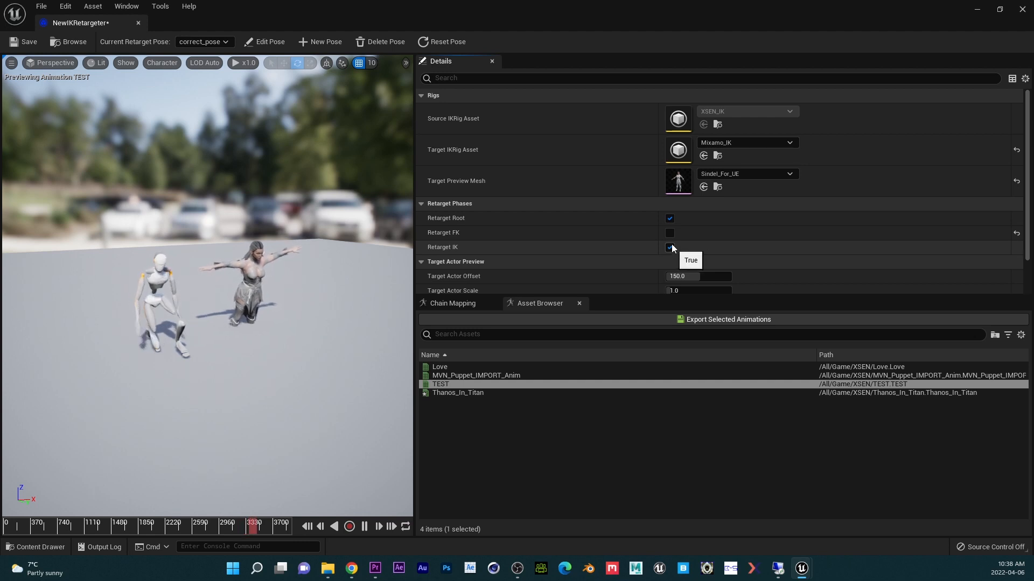
click(668, 233)
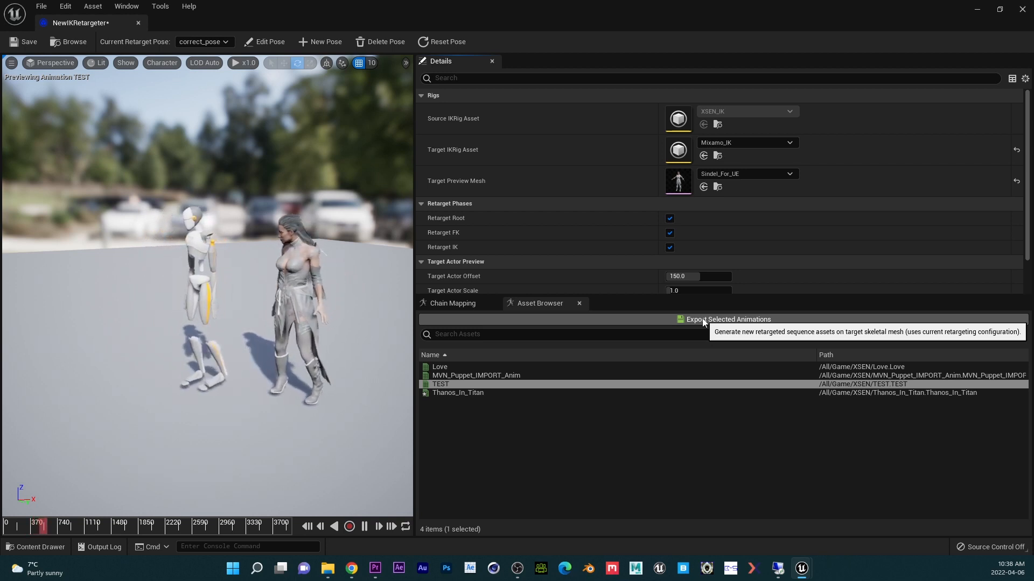
Step: Export the retargeted TEST animation to the Content folder, which crashes the editor
click(728, 319)
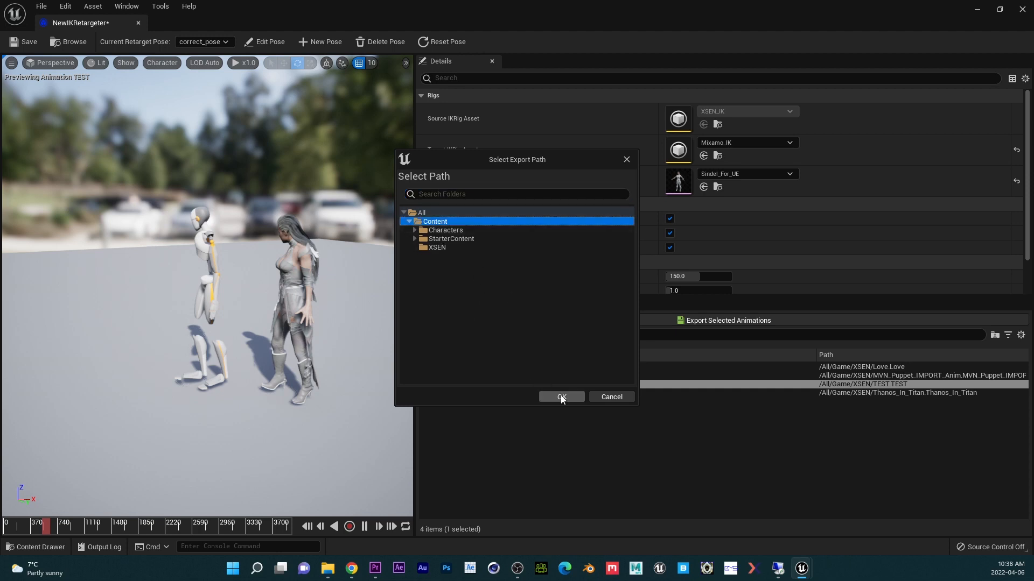
click(559, 397)
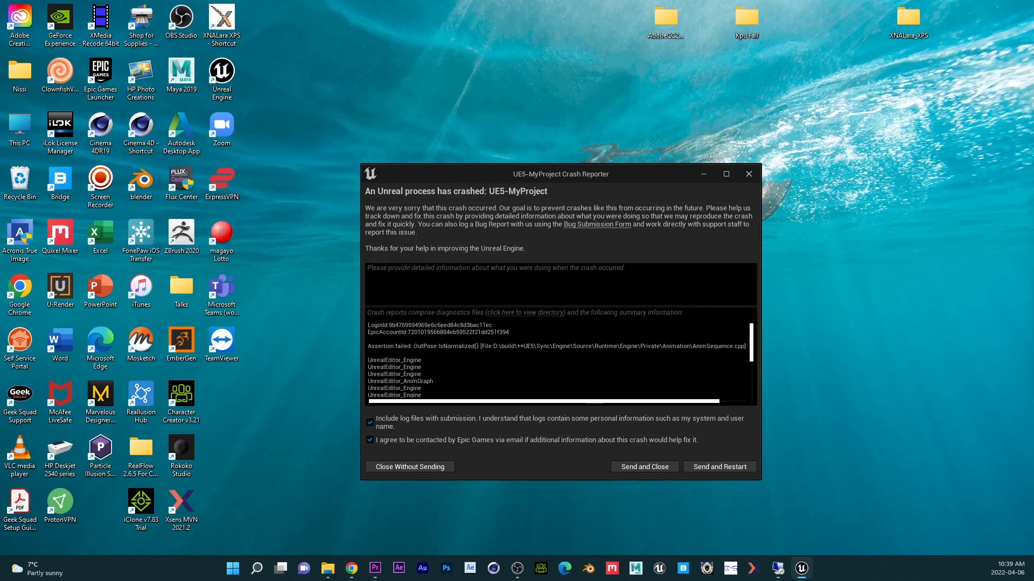
Step: Skim the crash log and choose Send and Restart to relaunch the editor
scroll(down, 3)
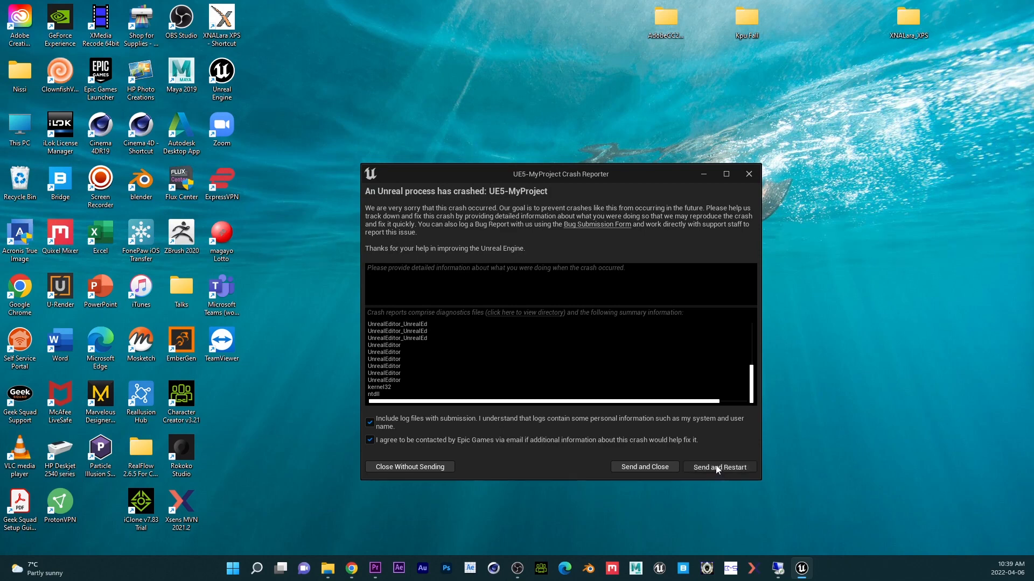
click(720, 466)
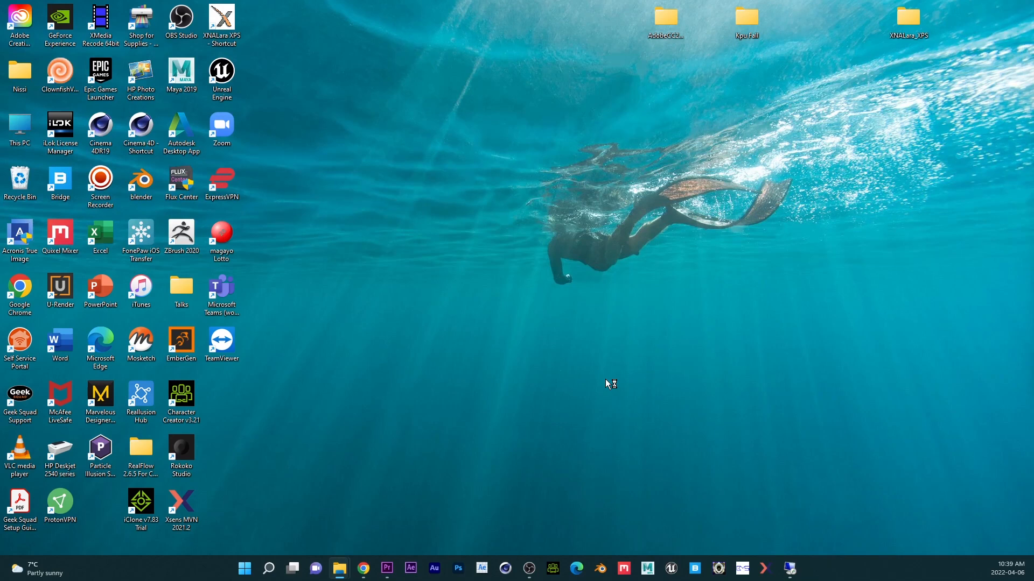
mouse_move(606, 383)
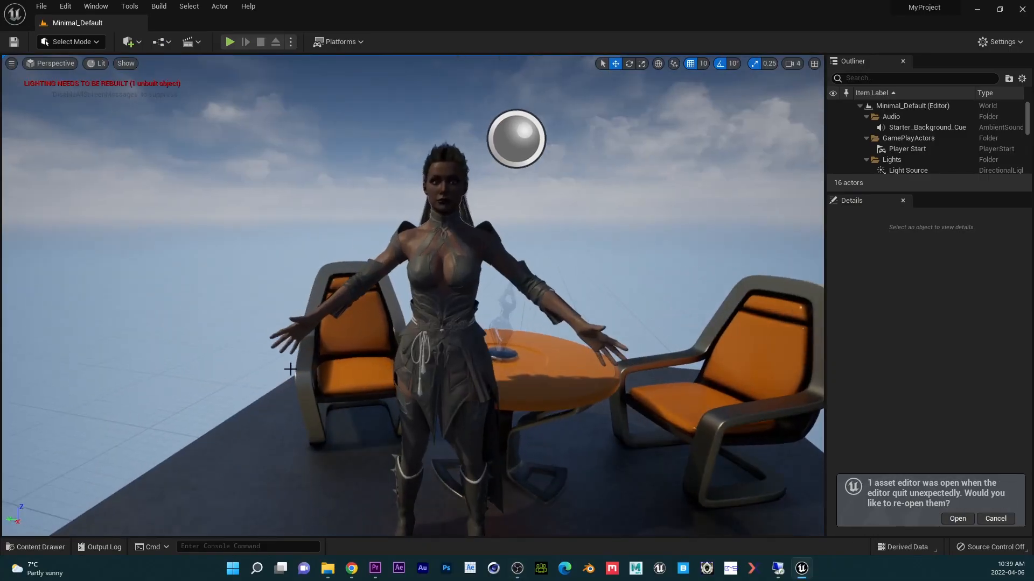
Step: Duplicate and Retarget TEST using NewIKRetargeter onto Sindel_For_UE, crashing the editor again
click(35, 547)
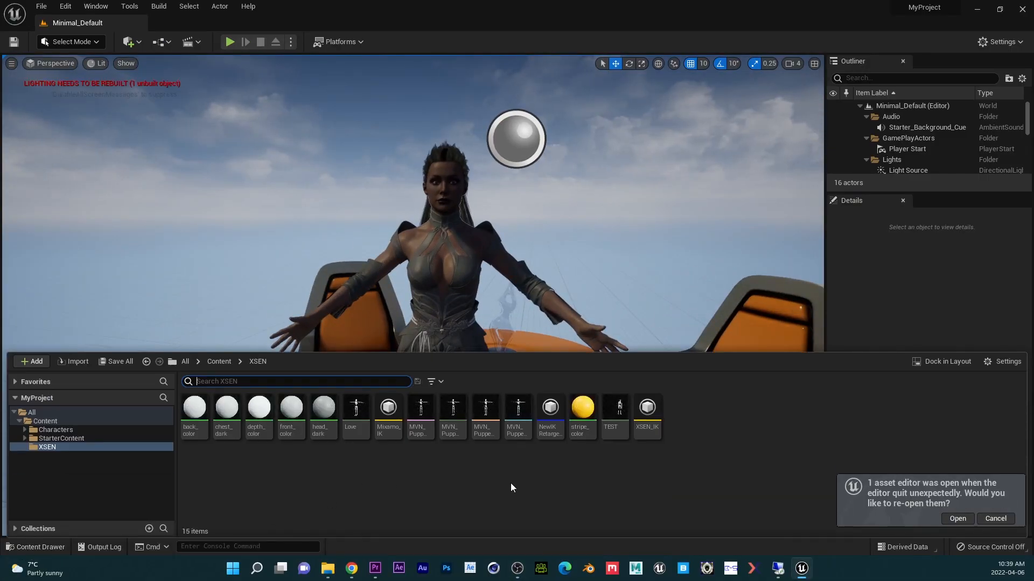
right_click(614, 407)
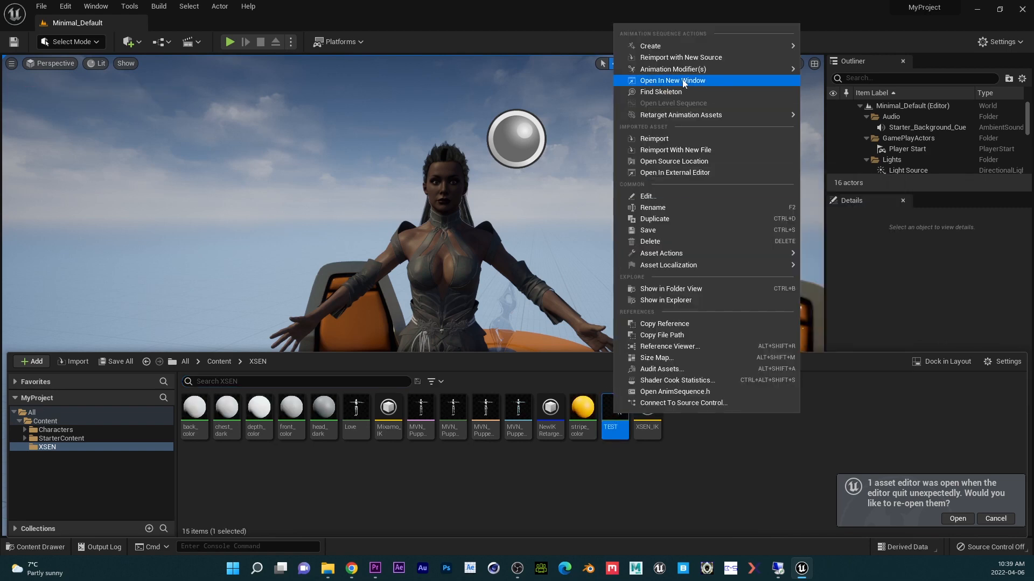
click(680, 116)
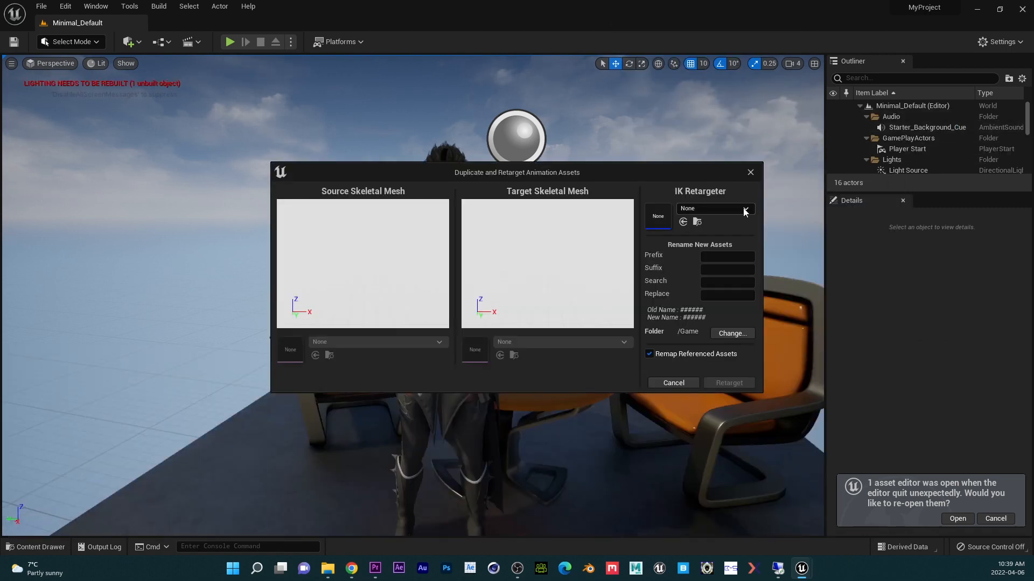
click(744, 208)
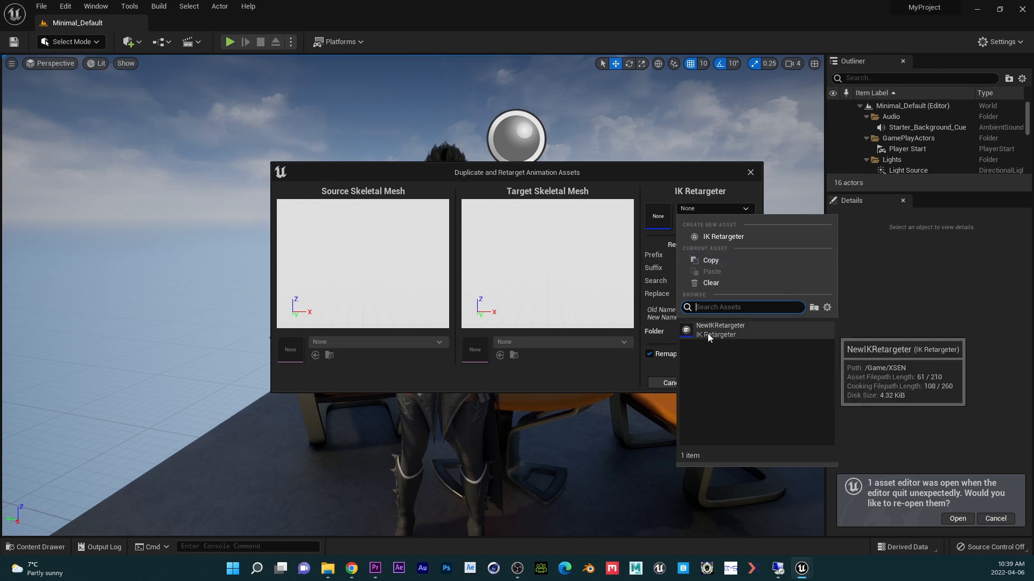
click(721, 330)
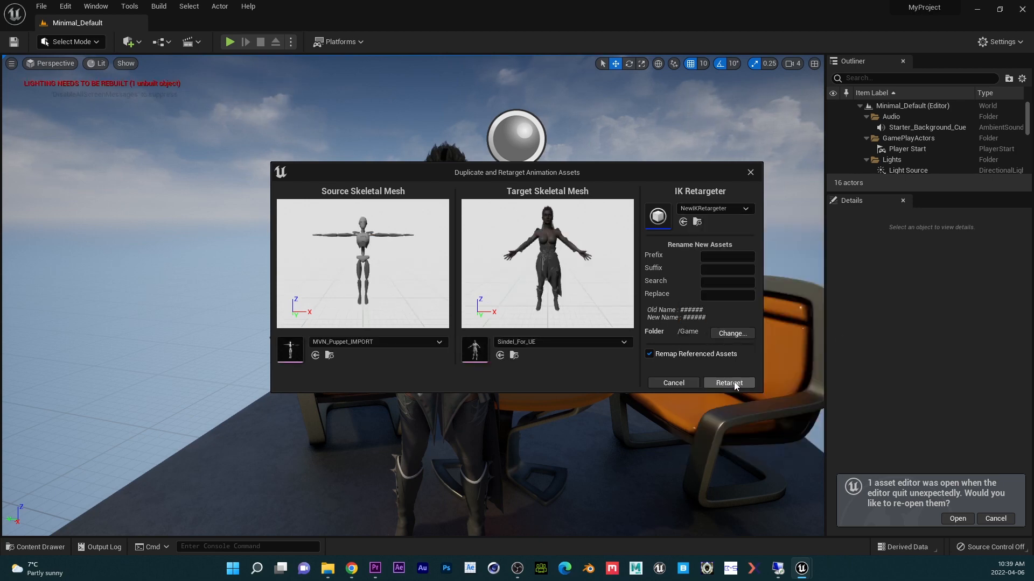
click(728, 383)
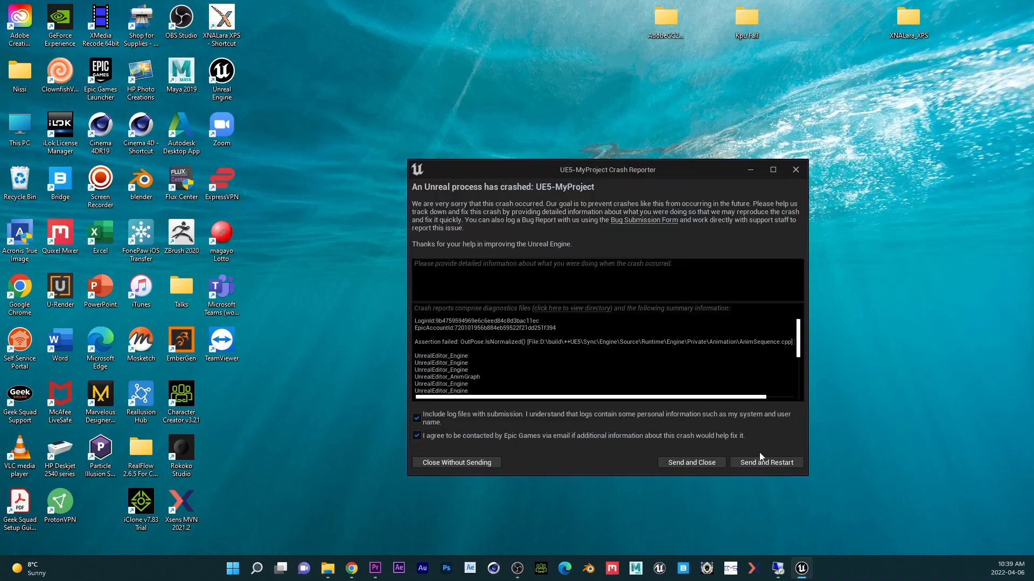
Step: Submit the second crash report with Send and Close, returning to the desktop
click(456, 462)
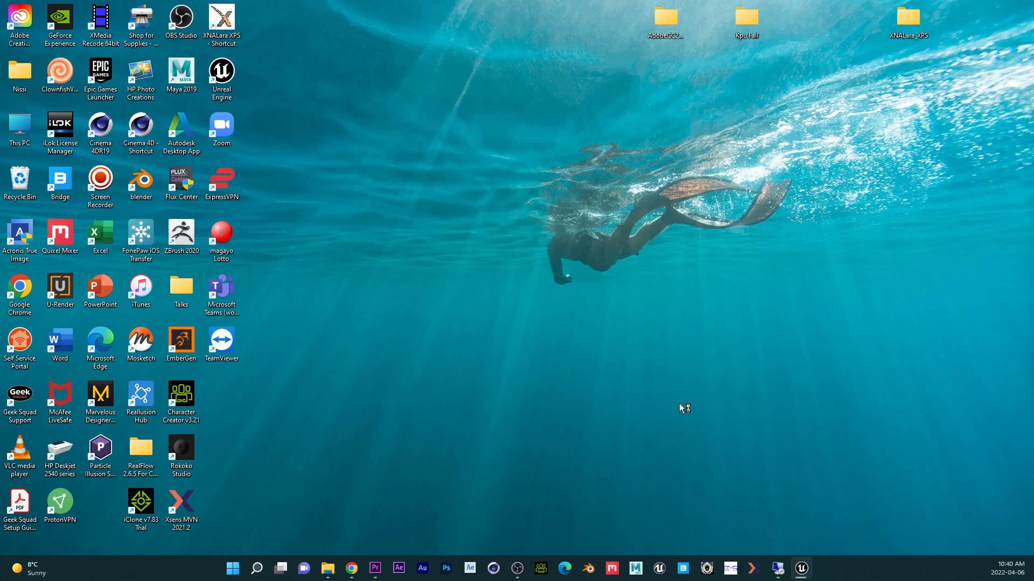
mouse_move(681, 407)
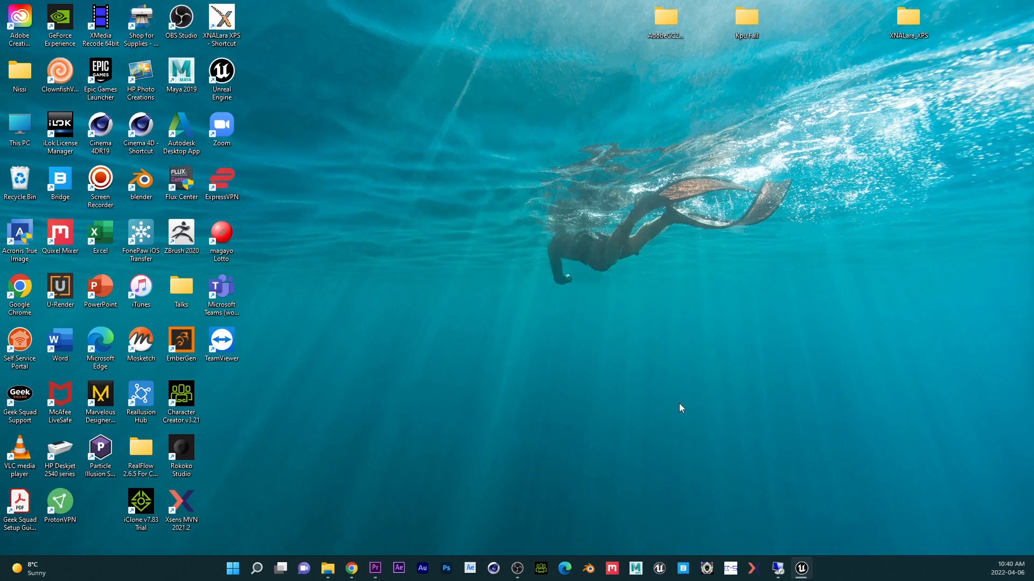